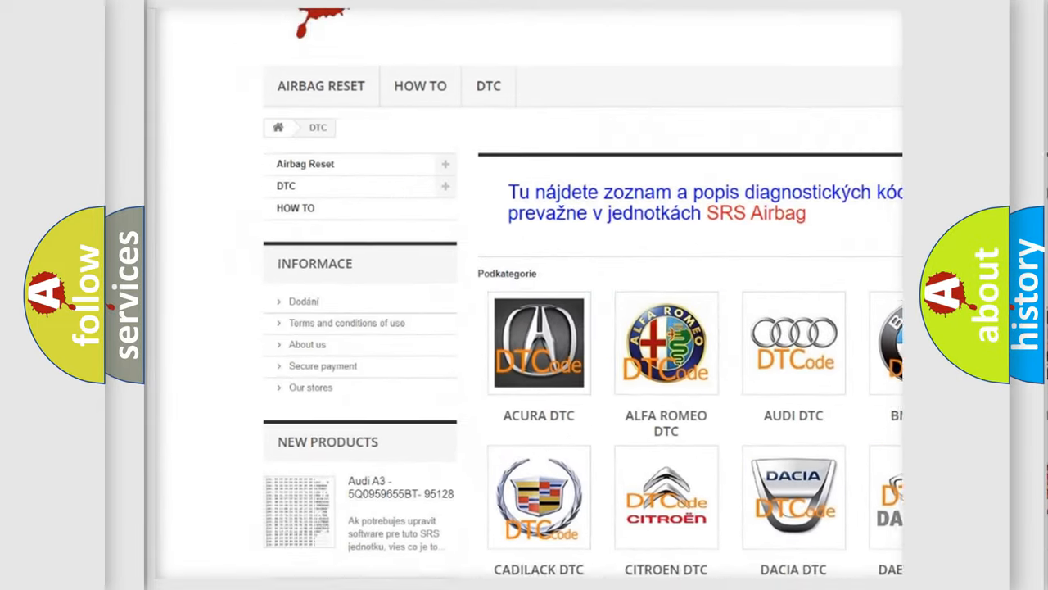
scroll(down, 3)
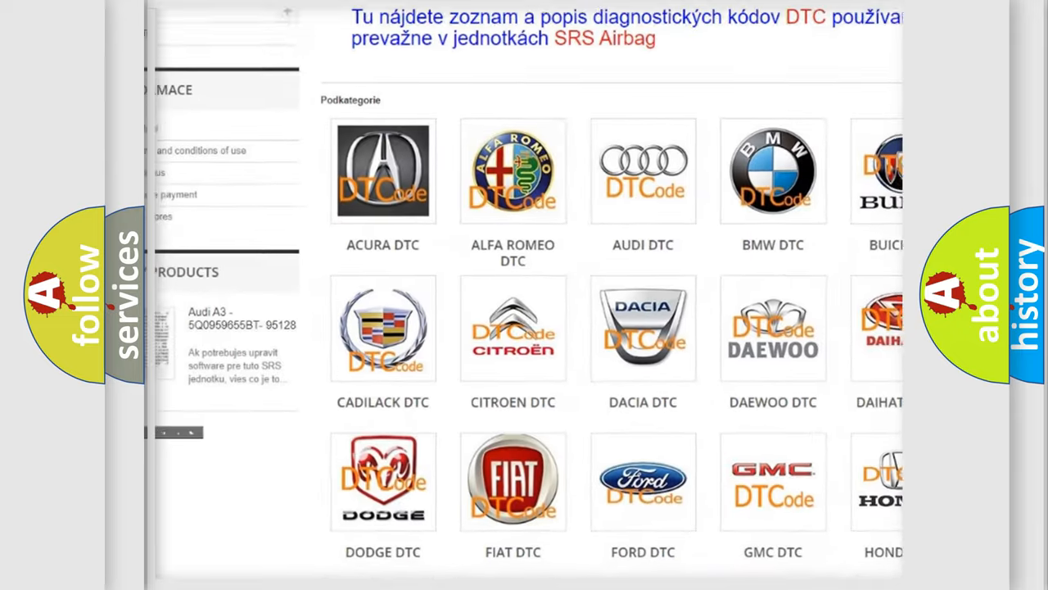
scroll(down, 3)
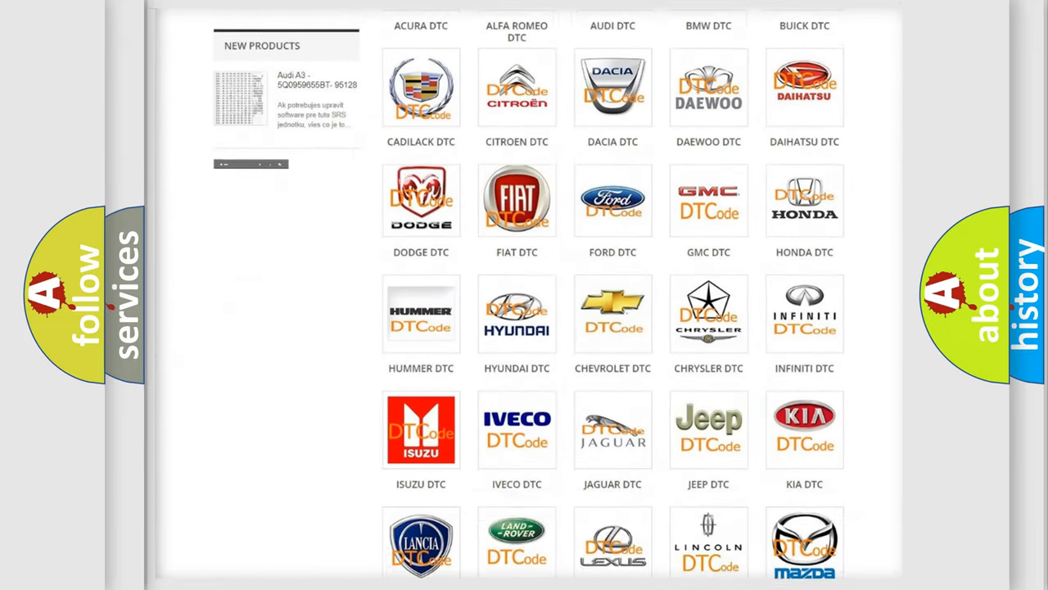
scroll(down, 3)
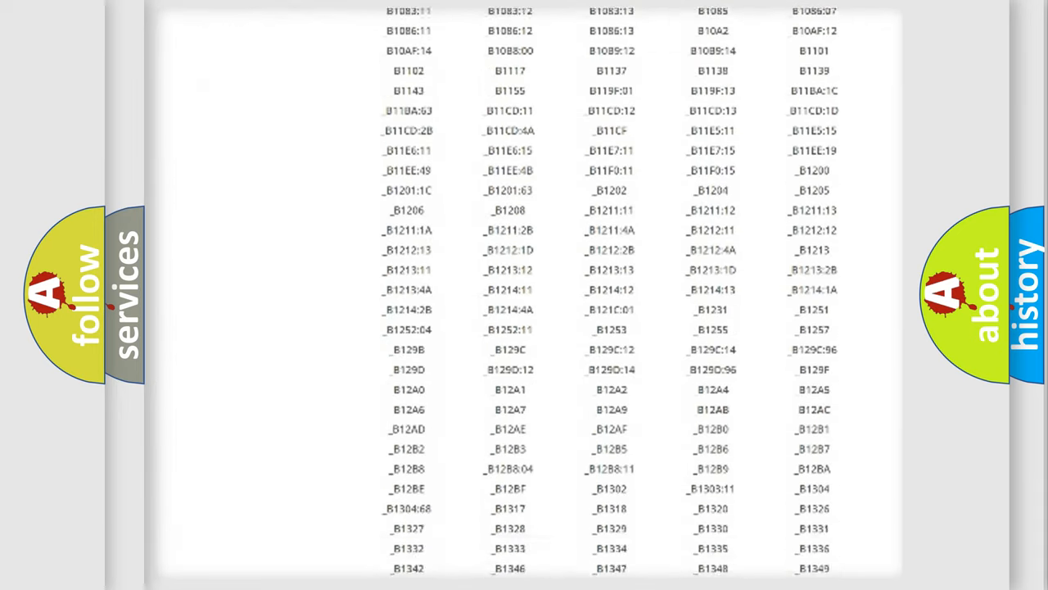
scroll(down, 3)
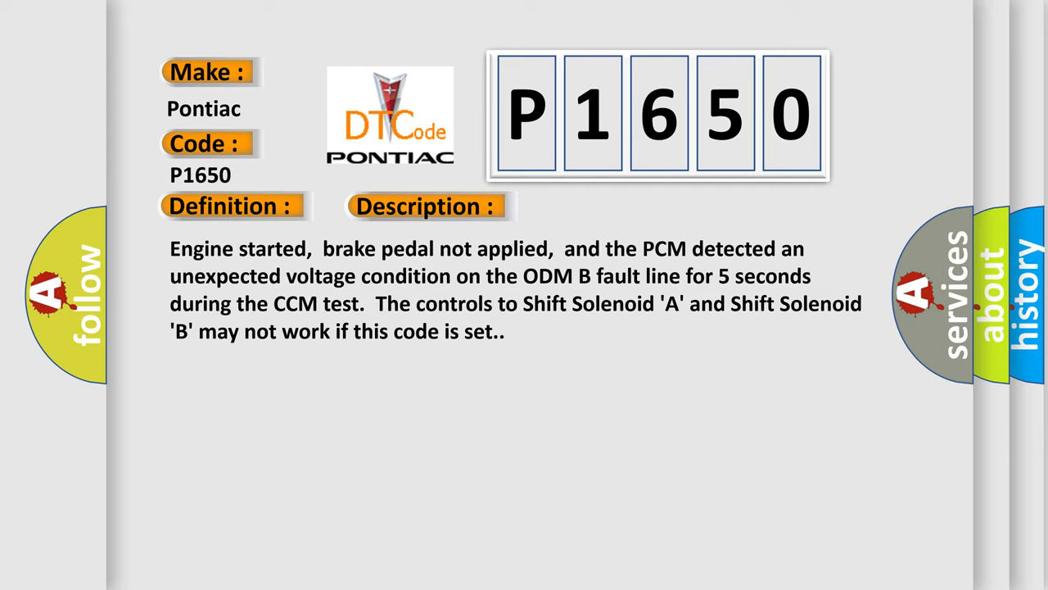
click(600, 207)
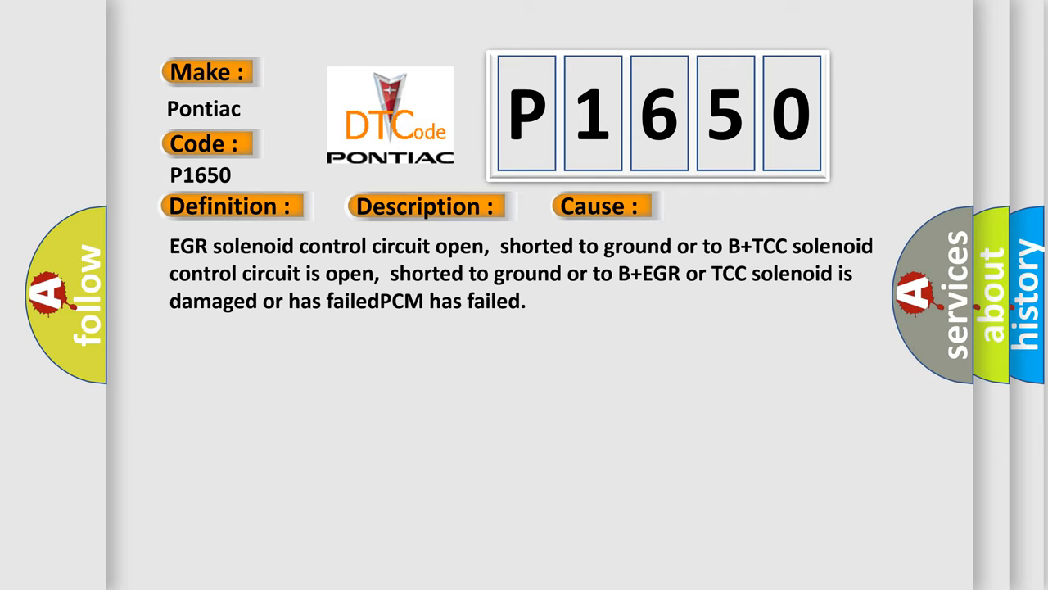